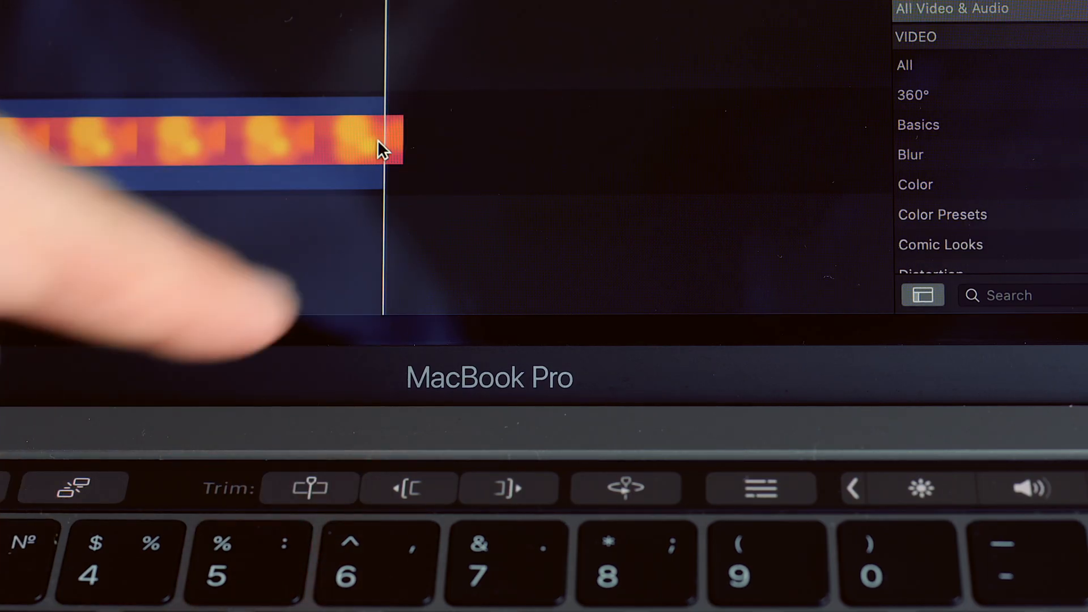
# Check the viewer's playback quality setting, currently Better Quality.
pyautogui.click(600, 16)
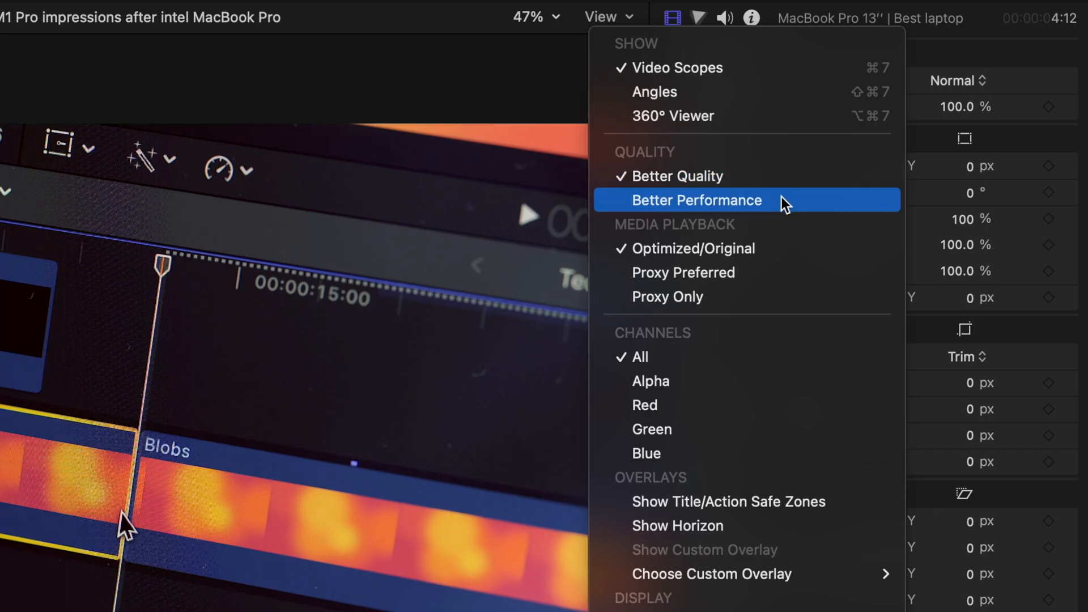
pyautogui.moveTo(785, 199)
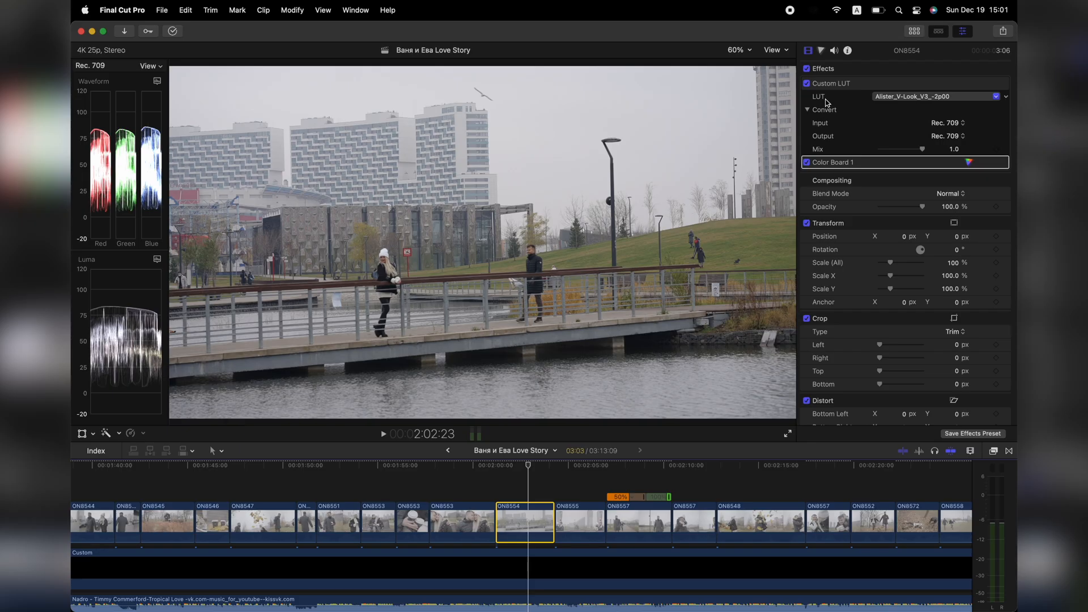
# Toggle ON8554's Custom LUT and Color Board off and on, then view ON8557's info.
pyautogui.click(806, 84)
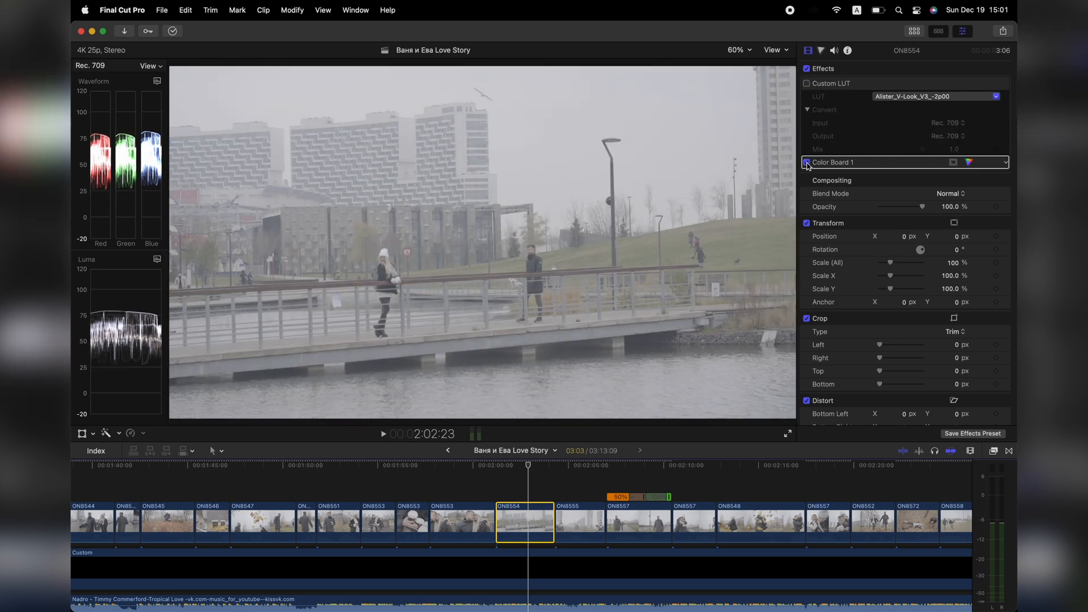
pyautogui.click(806, 83)
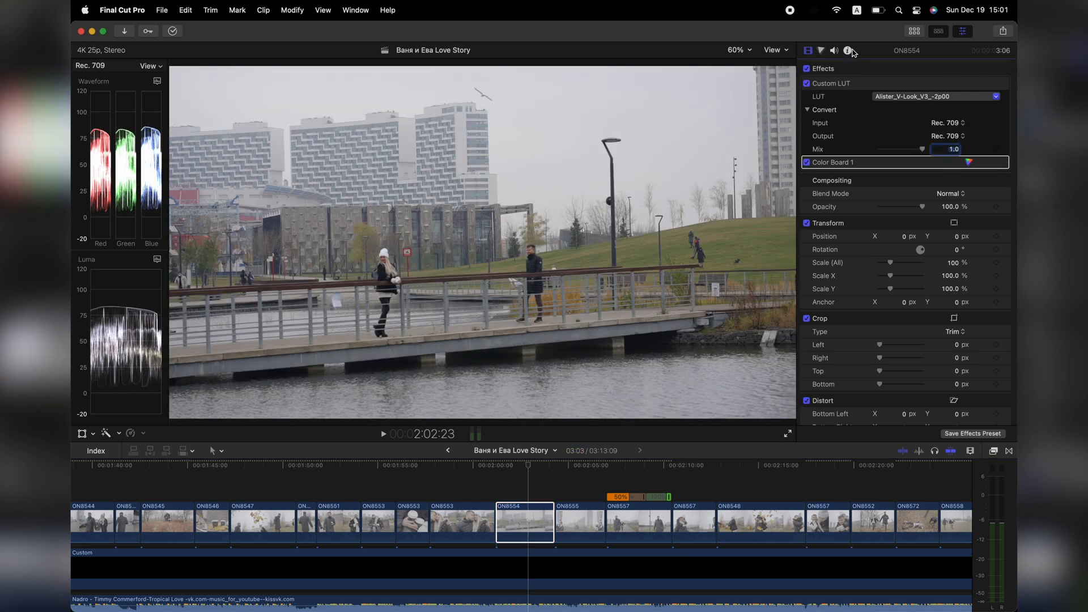
pyautogui.click(847, 50)
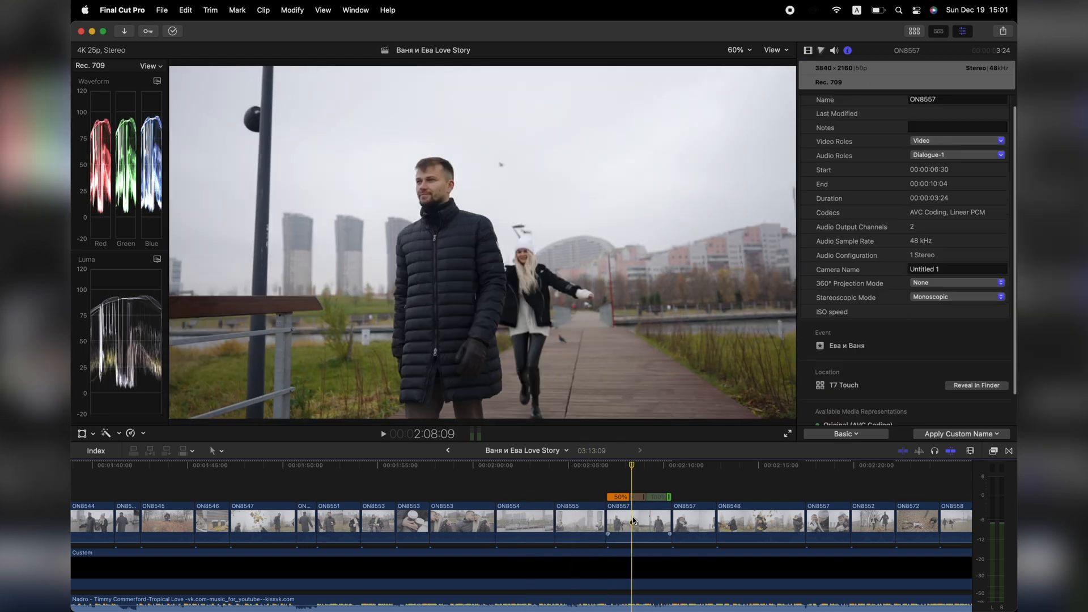
# Select clip ON8548 to show its 3840×2160 50p info, then scroll the timeline right.
pyautogui.click(693, 464)
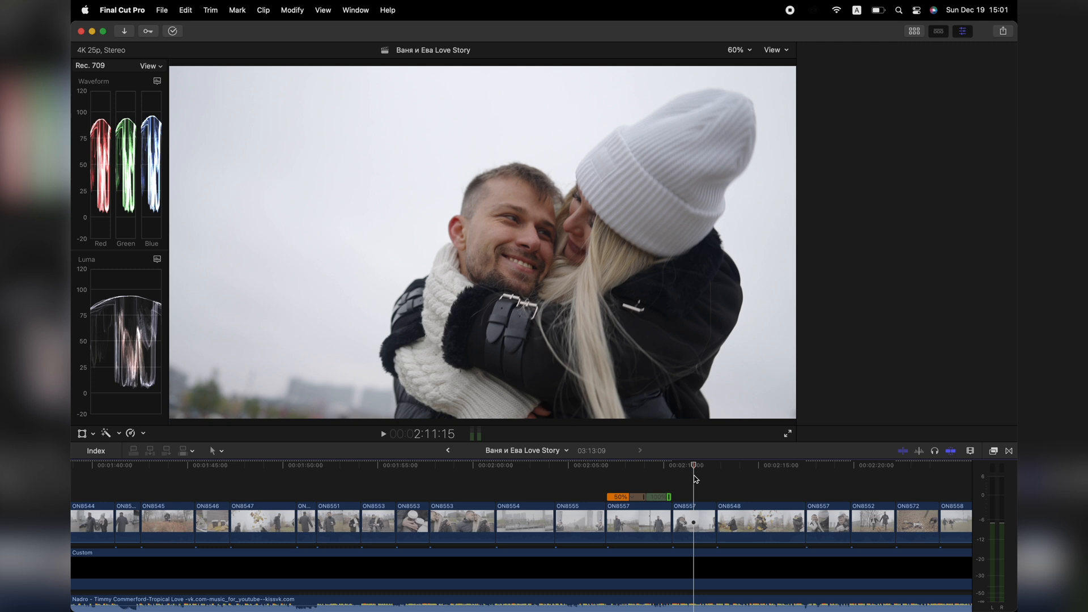
pyautogui.click(693, 522)
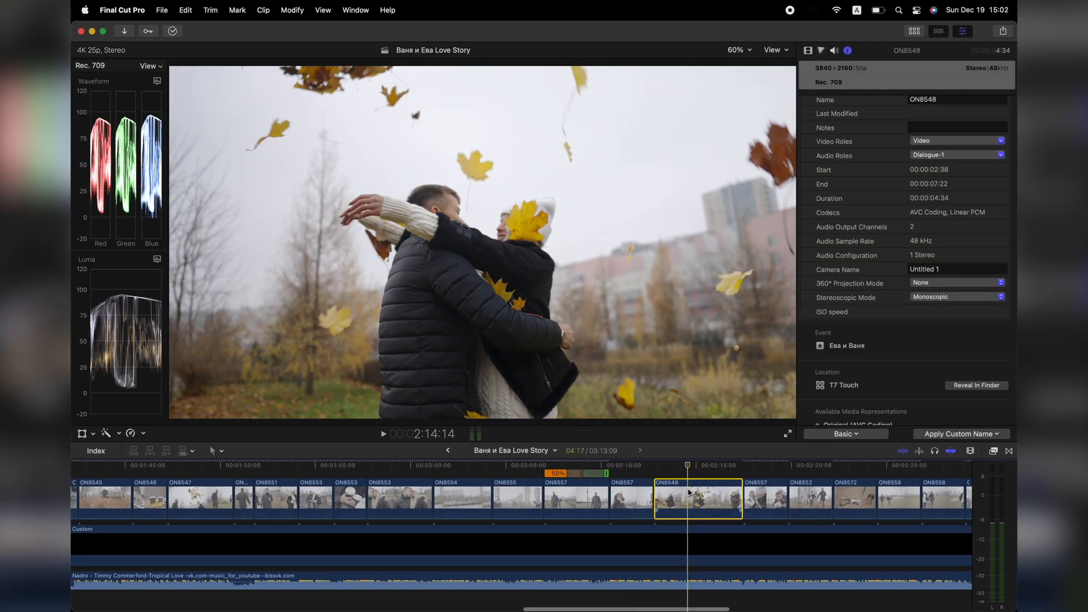
pyautogui.hscroll(3)
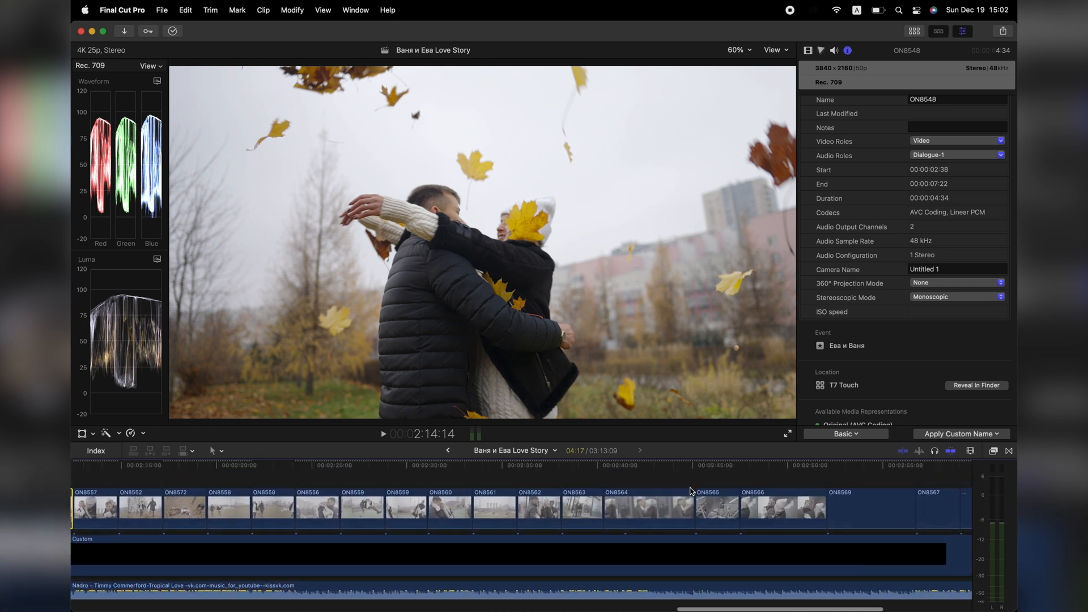